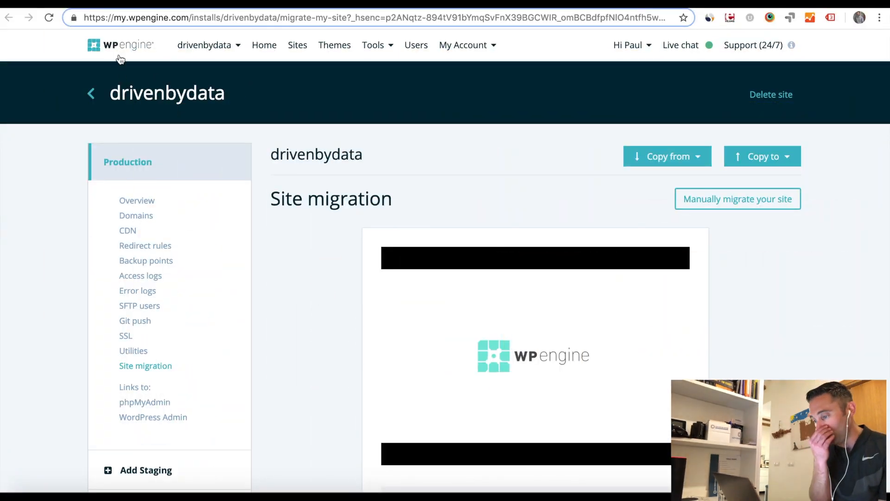
pyautogui.moveTo(205, 45)
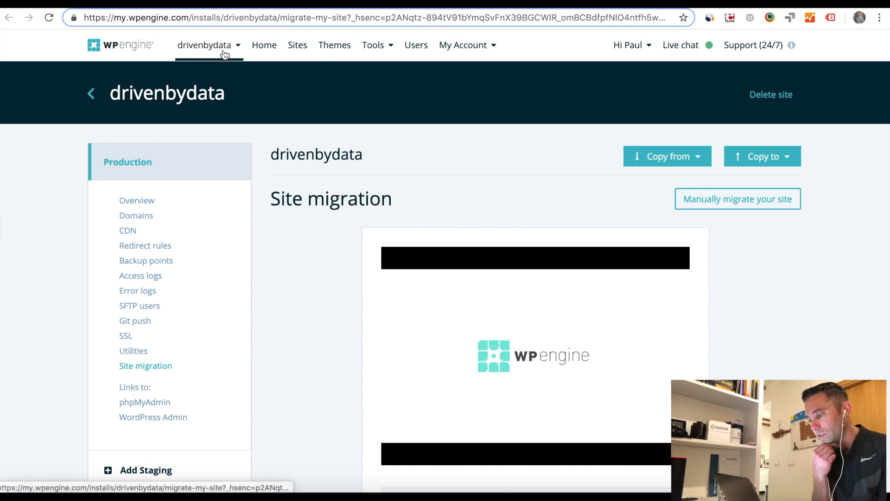
# - Reopen drivenbydata's site migration page and review its Automated Migration plugin settings
pyautogui.click(205, 45)
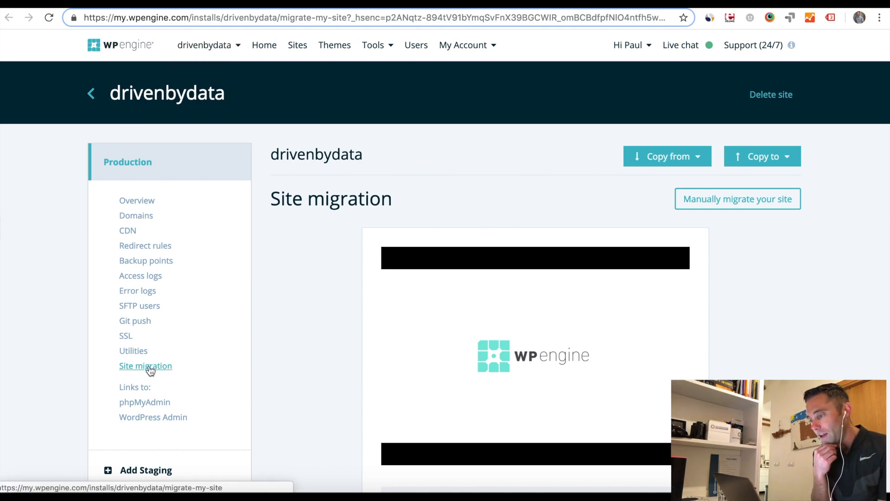
pyautogui.scroll(-3)
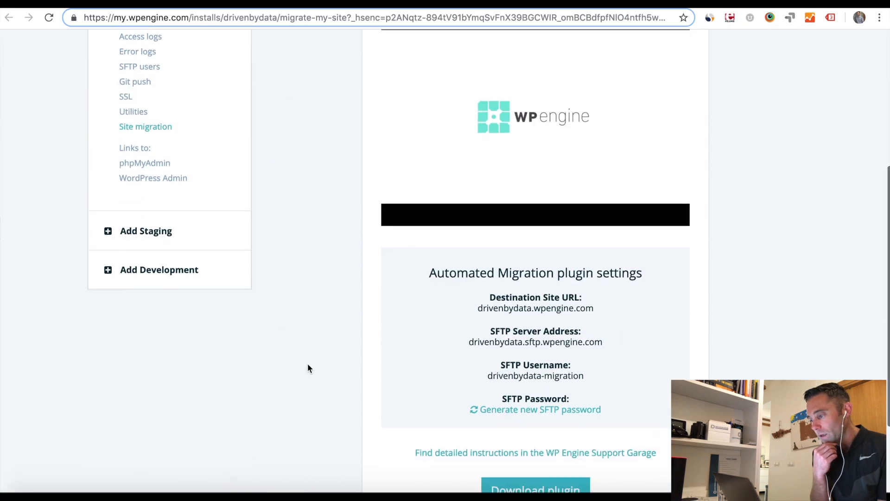
pyautogui.scroll(-3)
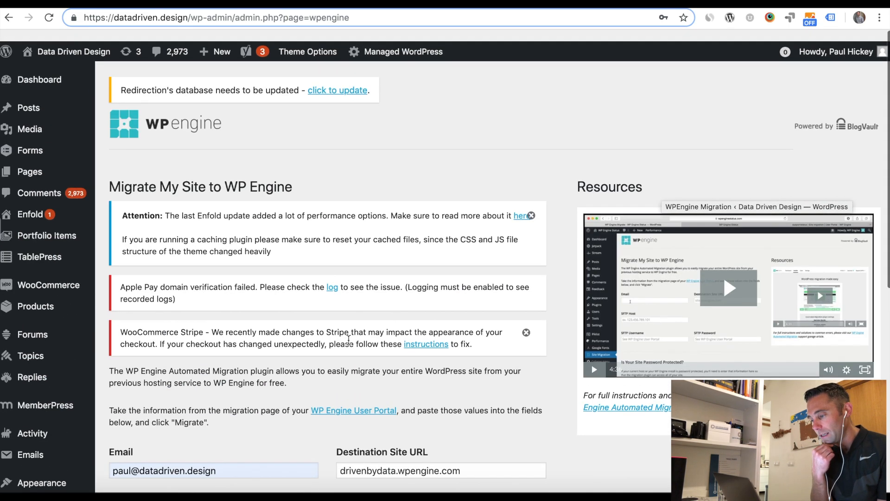
pyautogui.scroll(3)
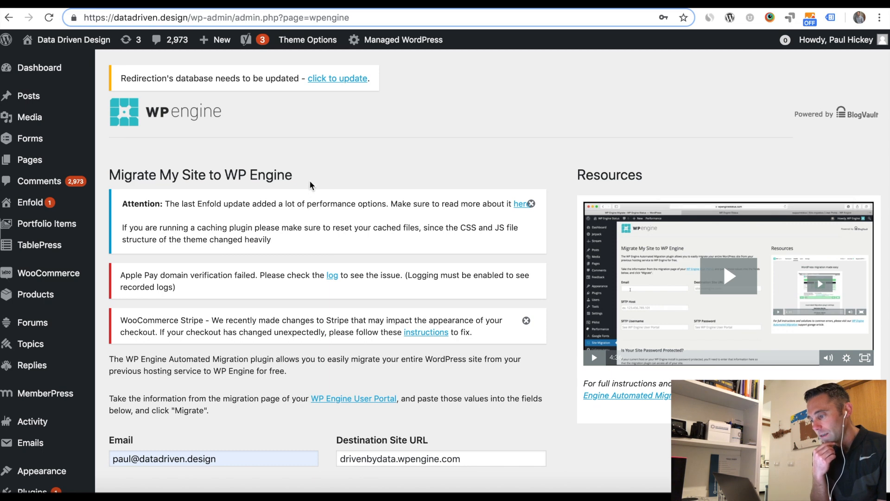
pyautogui.moveTo(288, 137)
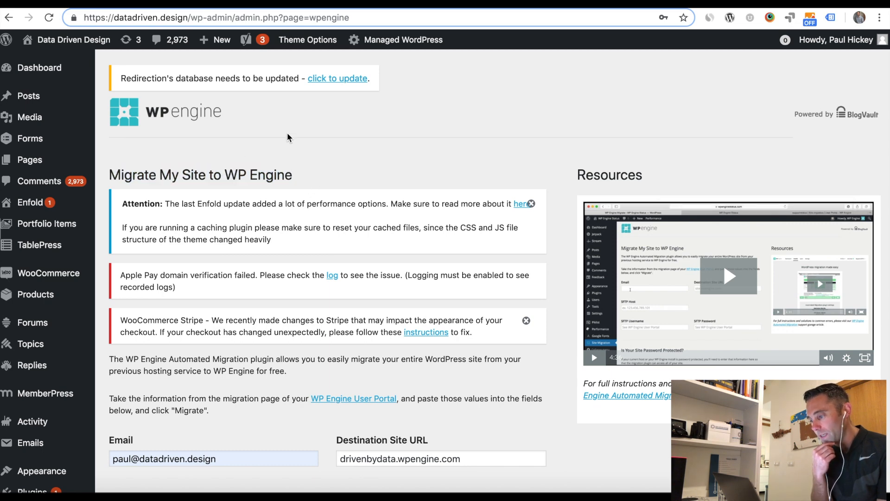
pyautogui.scroll(-3)
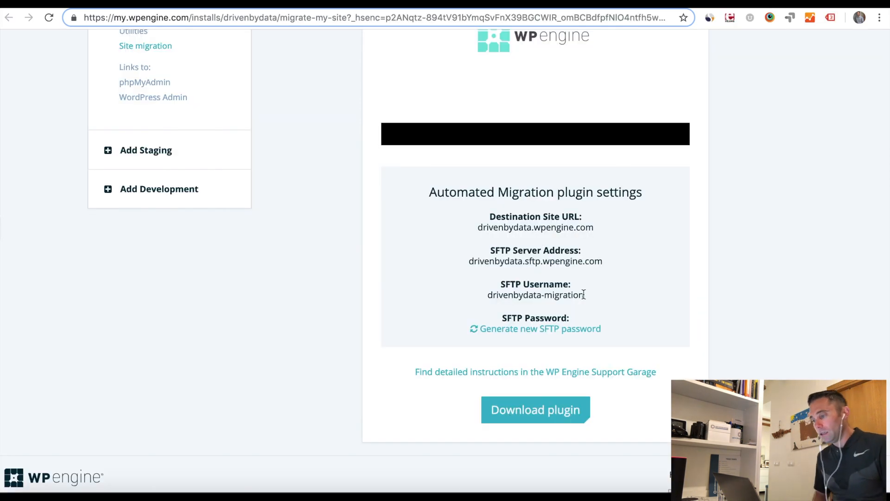
pyautogui.moveTo(522, 328)
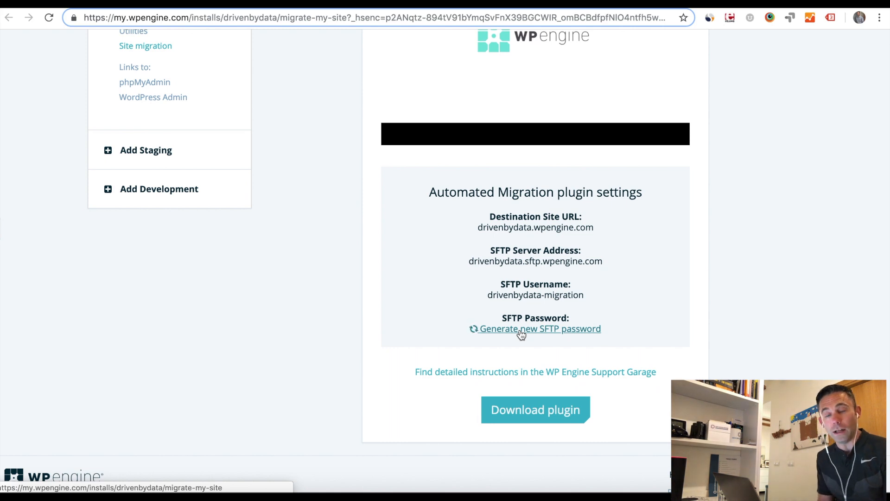
# - Generate a new SFTP password for drivenbydata and select it for copying
pyautogui.click(539, 328)
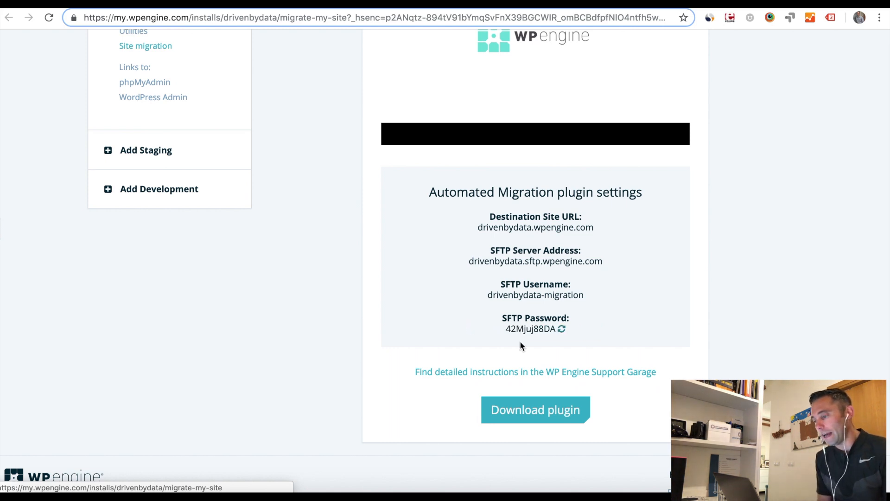
pyautogui.doubleClick(529, 329)
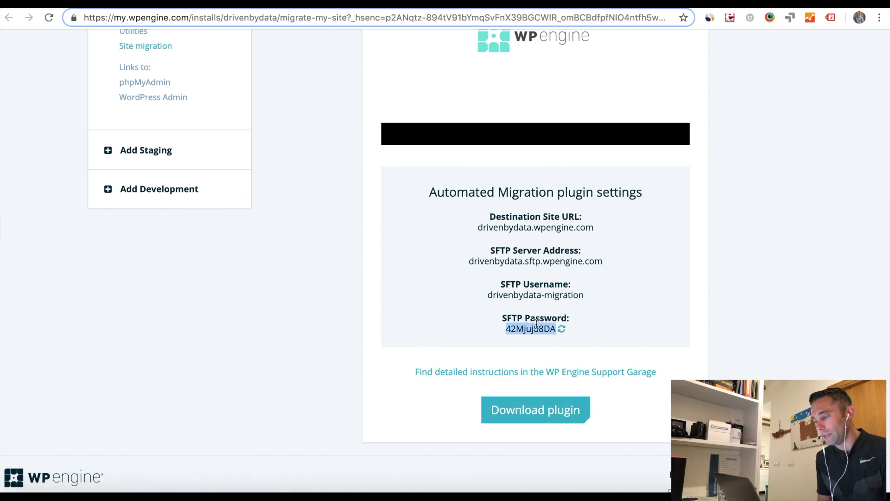
pyautogui.moveTo(791, 10)
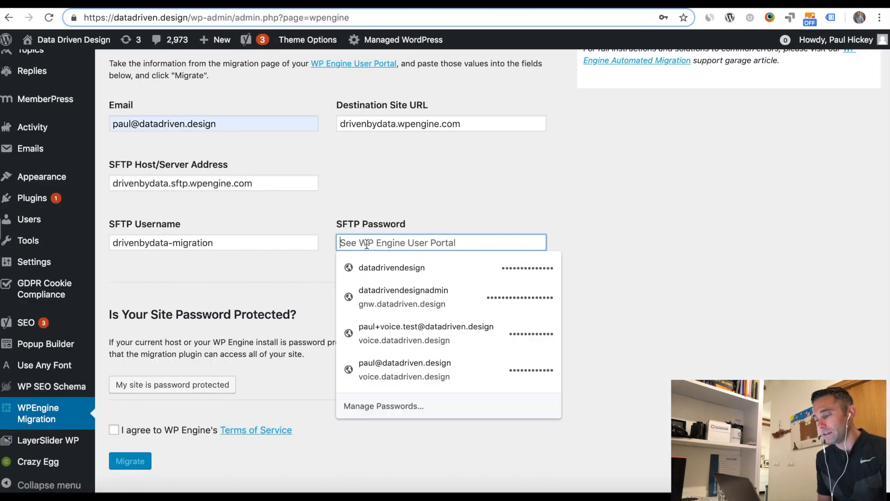
# - Paste the SFTP password, agree to the terms, and migrate to drivenbydata.wpengine.com
pyautogui.click(391, 268)
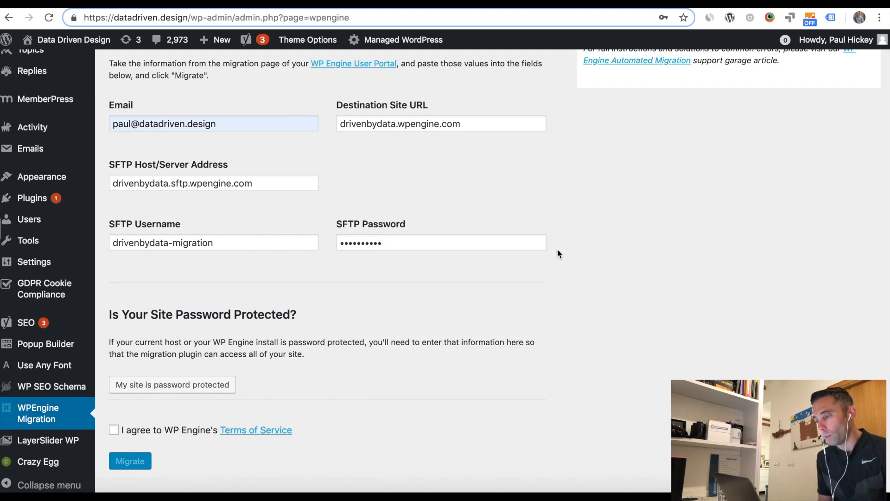
pyautogui.scroll(3)
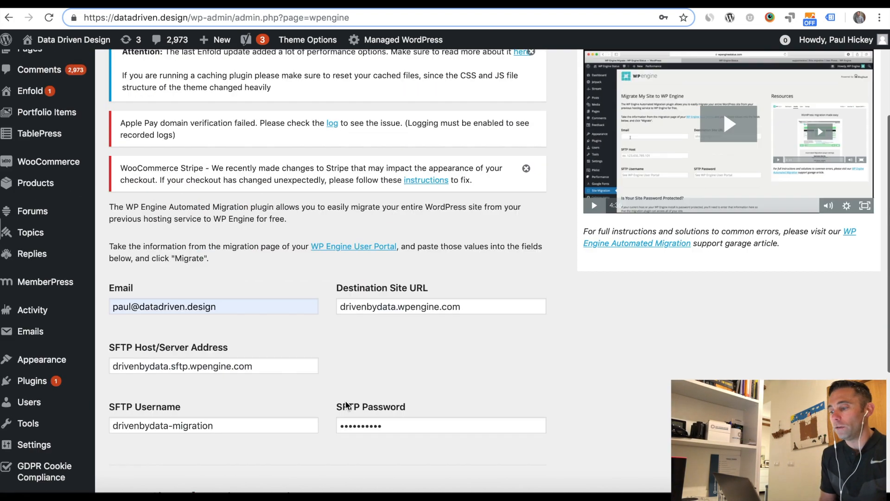
pyautogui.scroll(-3)
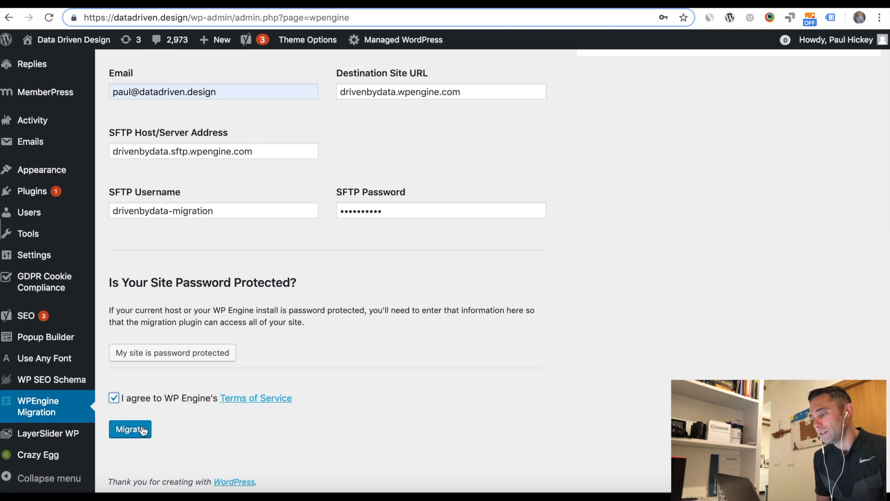
pyautogui.click(129, 428)
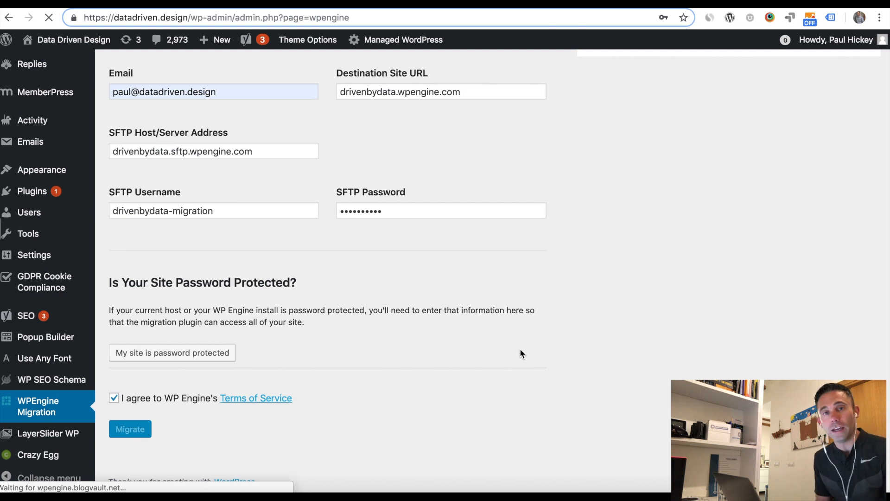
pyautogui.click(129, 428)
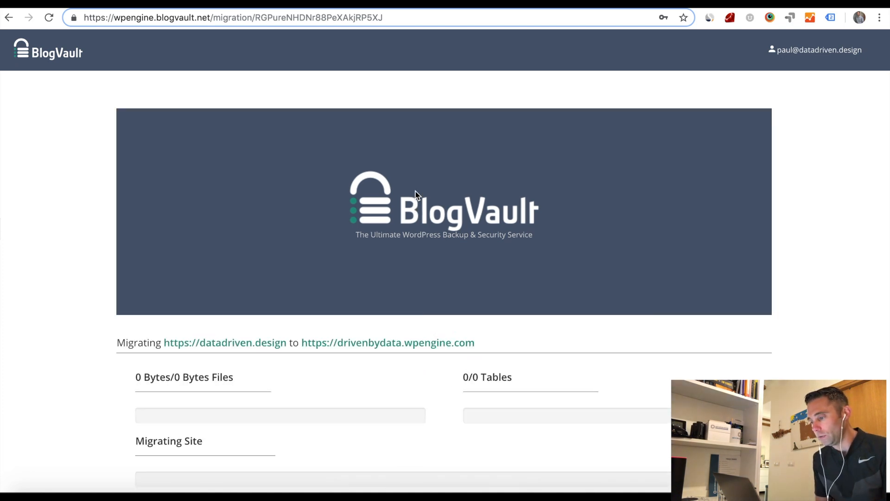
pyautogui.scroll(-3)
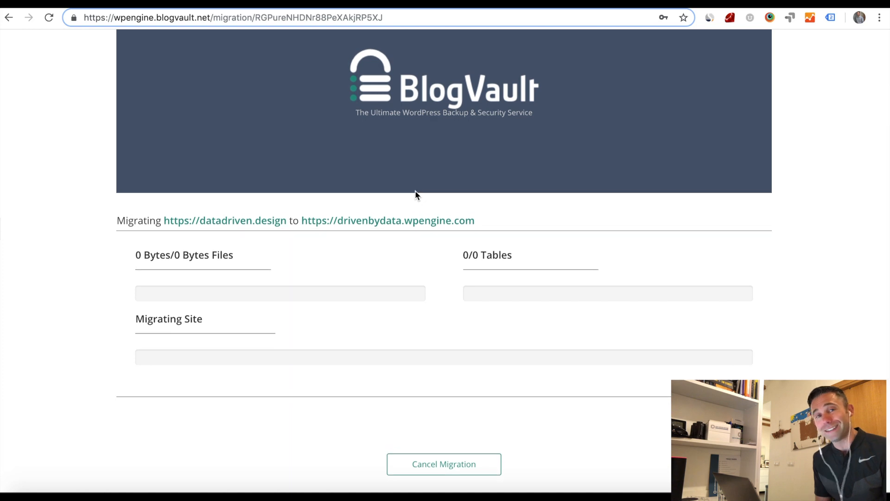
pyautogui.scroll(3)
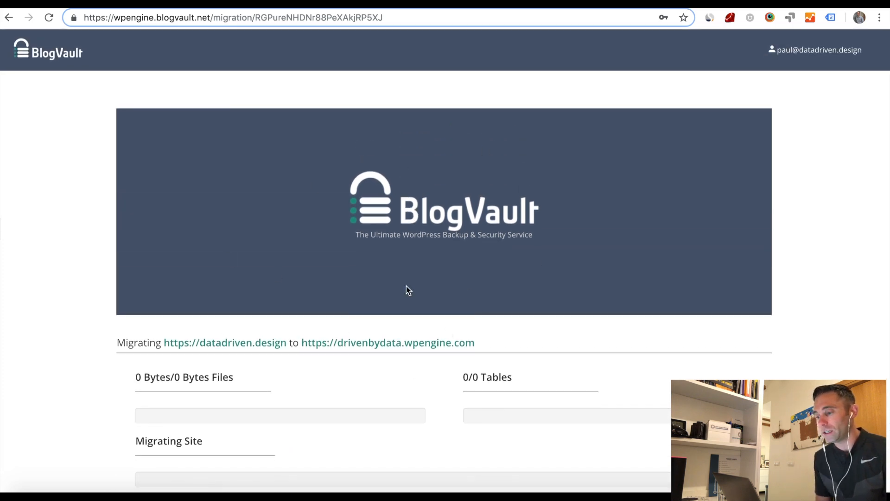
pyautogui.moveTo(265, 362)
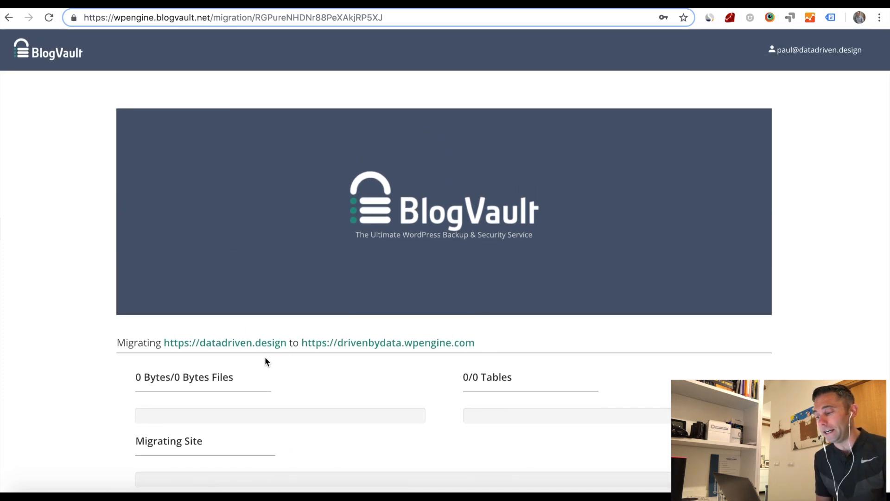